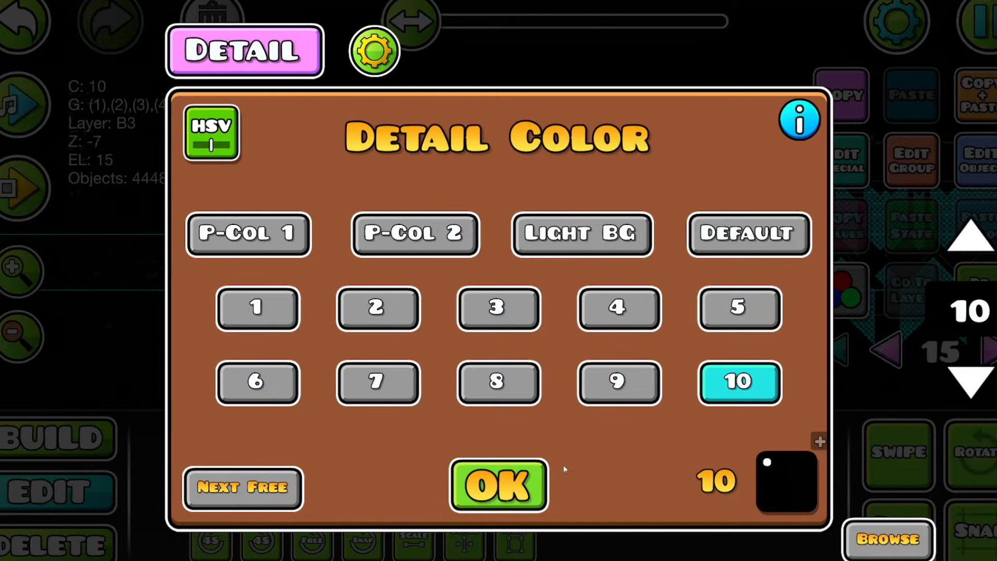
# - Confirm detail colour channel 10 for the decoration blocks
pyautogui.click(498, 485)
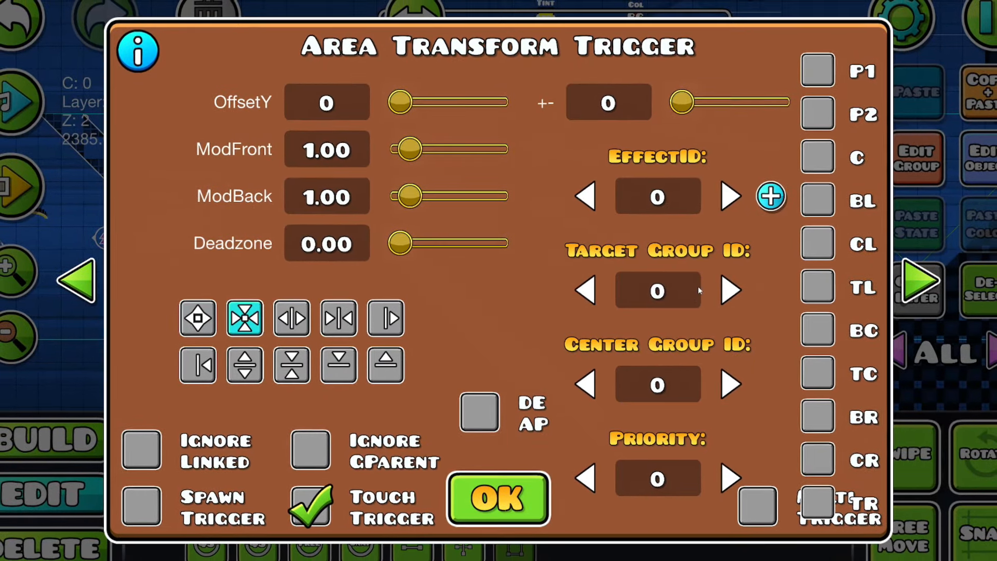
# - Target group 29 in the area move trigger and continue to its next settings page
pyautogui.write('29')
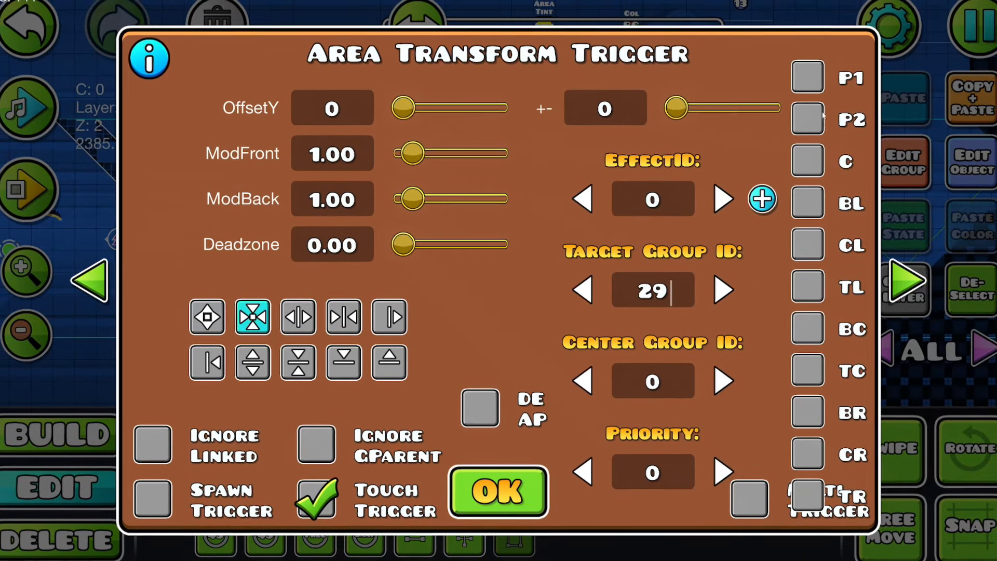
pyautogui.click(497, 493)
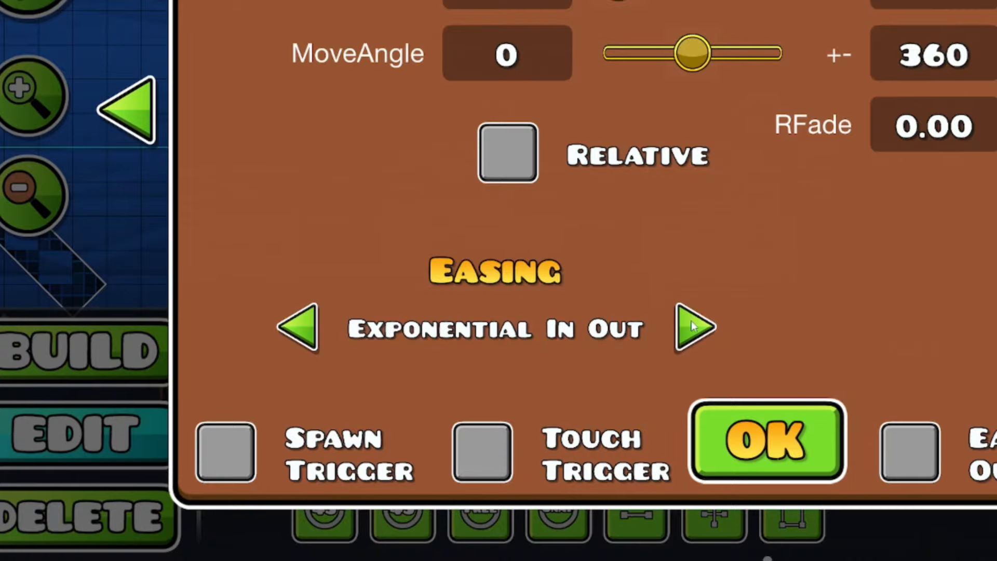
# - Confirm the area scale trigger with Length 500, ScaleX 30 and Ease In Out
pyautogui.click(765, 444)
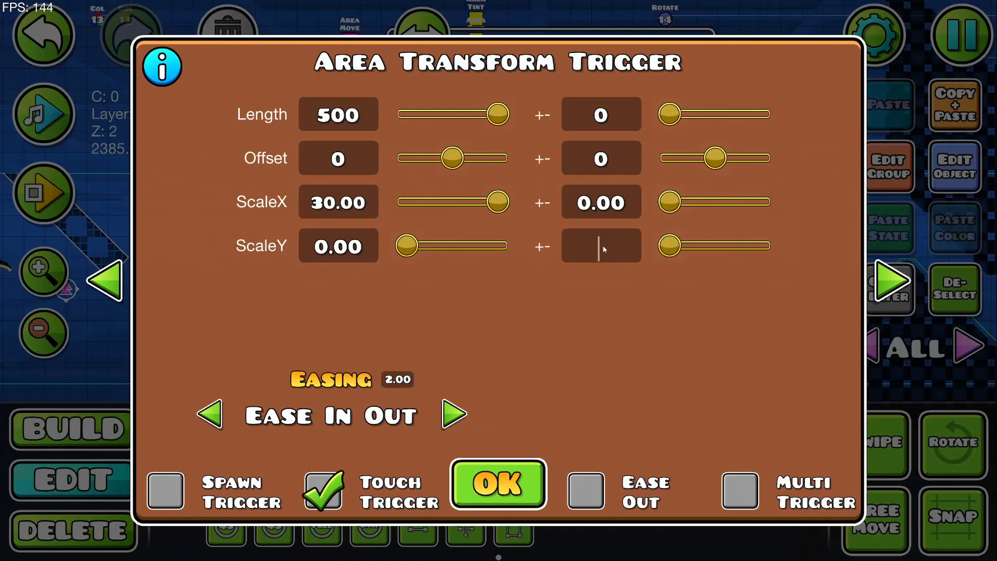
pyautogui.click(497, 484)
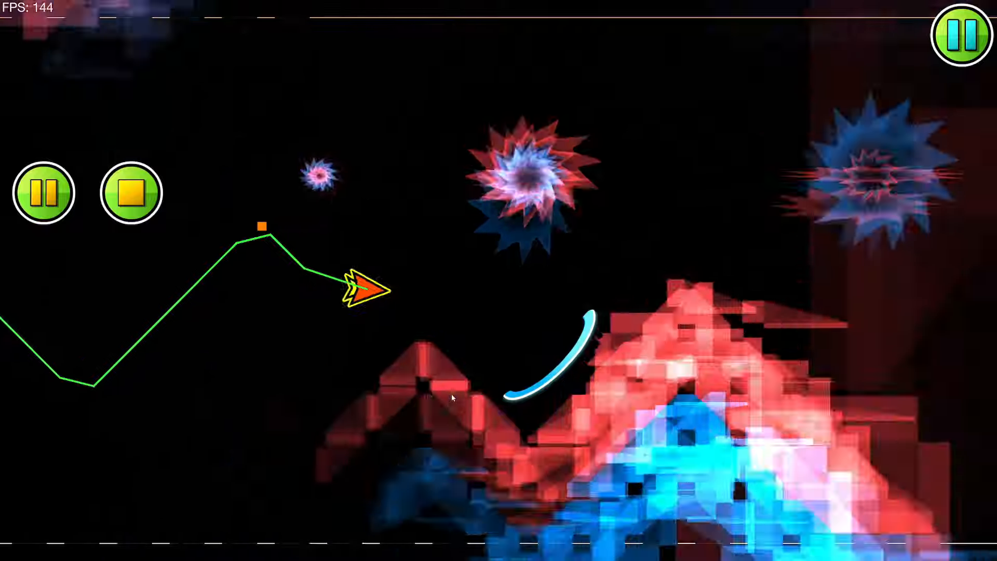